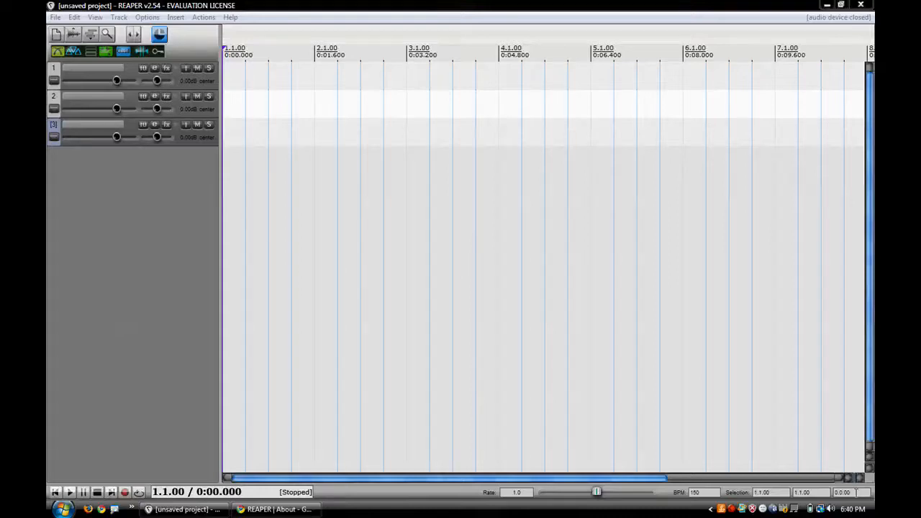
{"action": "mouse_move", "coordinate": [683, 415]}
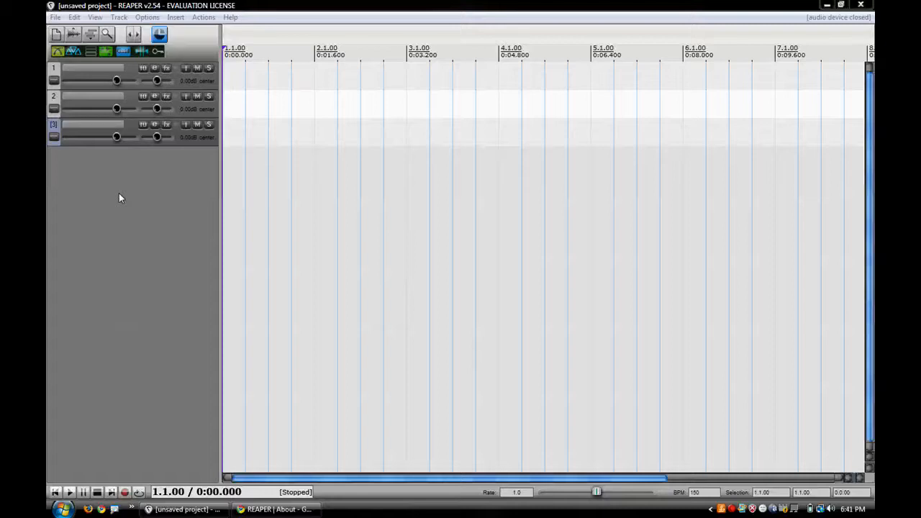
{"action": "mouse_move", "coordinate": [106, 463]}
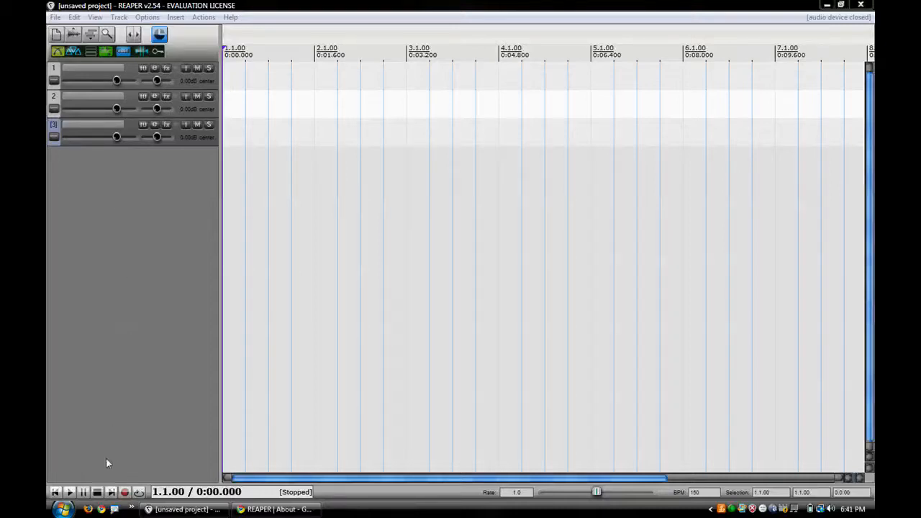
- Insert a 200 BPM tempo change marker at bar 3, about 3.2 seconds in
{"action": "left_click", "coordinate": [69, 492]}
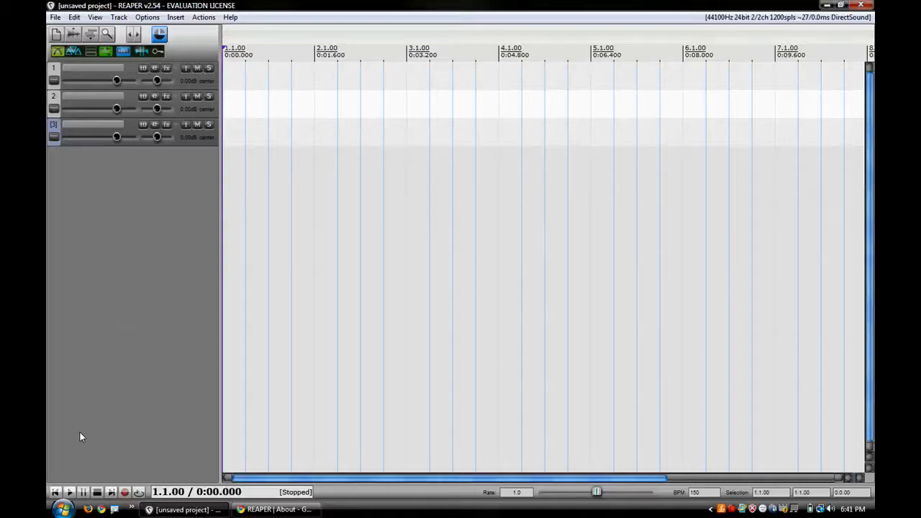
{"action": "mouse_move", "coordinate": [164, 398]}
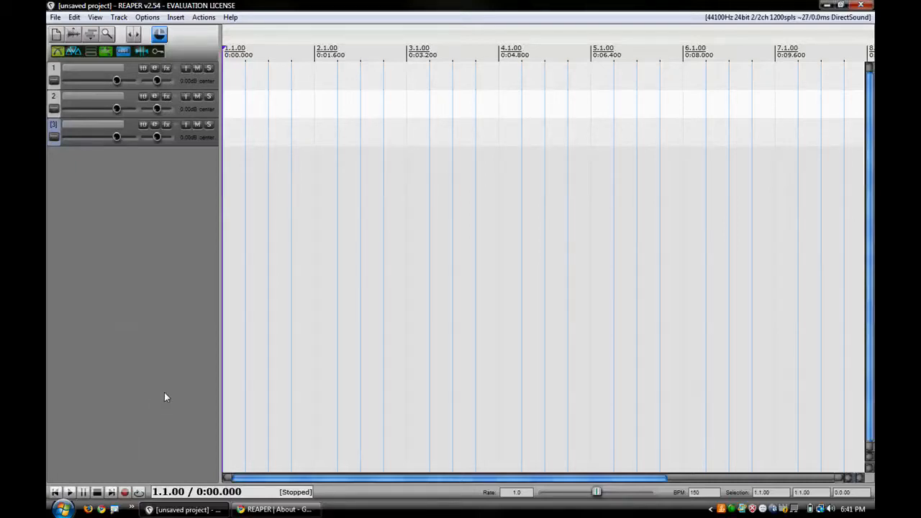
{"action": "mouse_move", "coordinate": [411, 43]}
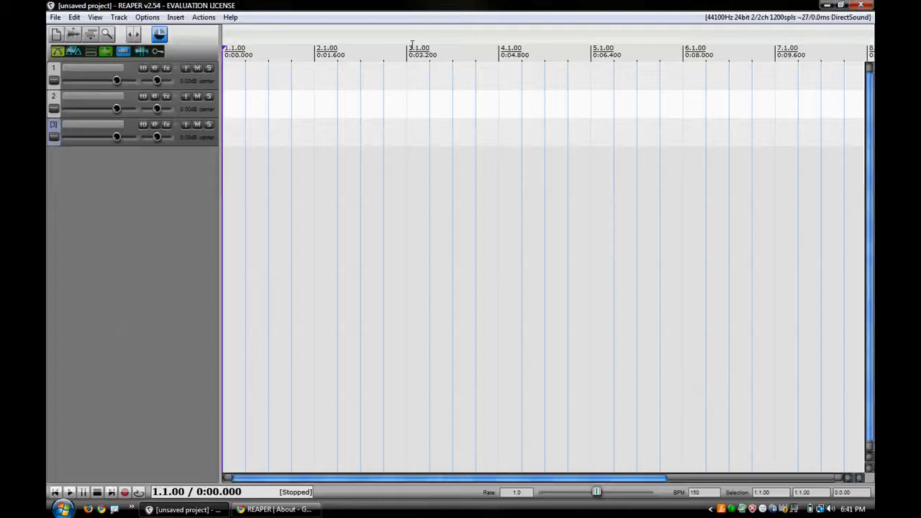
{"action": "left_click", "coordinate": [406, 50]}
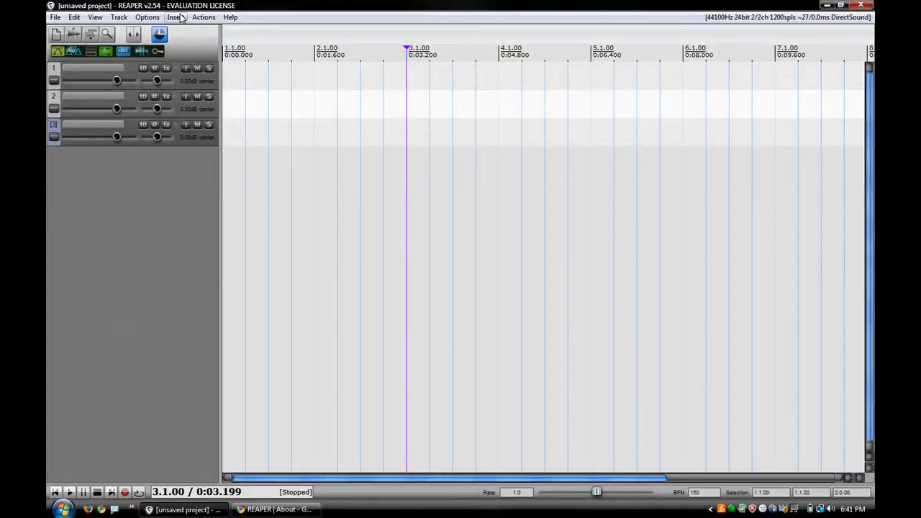
{"action": "left_click", "coordinate": [176, 17]}
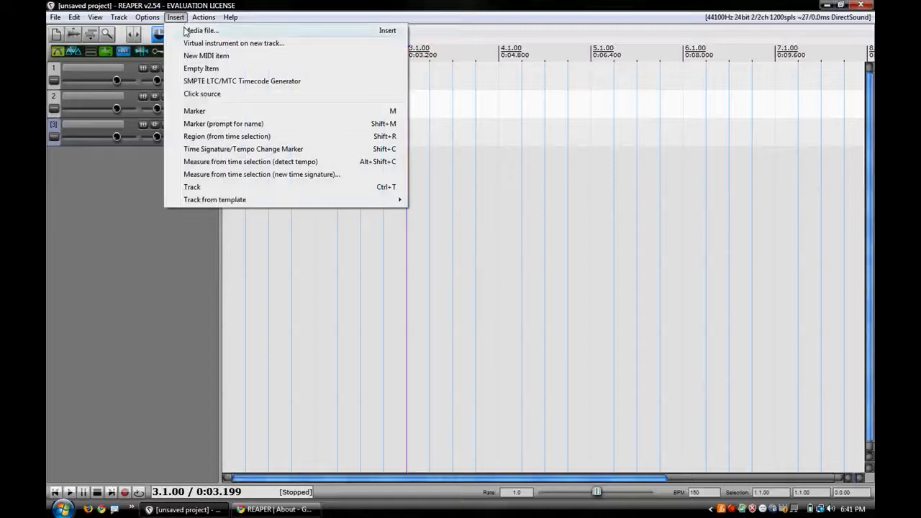
{"action": "mouse_move", "coordinate": [244, 148]}
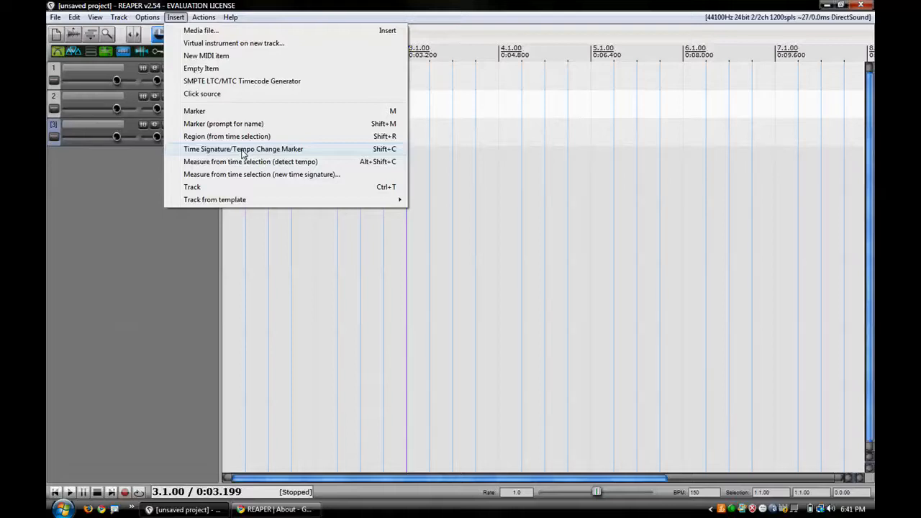
{"action": "left_click", "coordinate": [243, 148]}
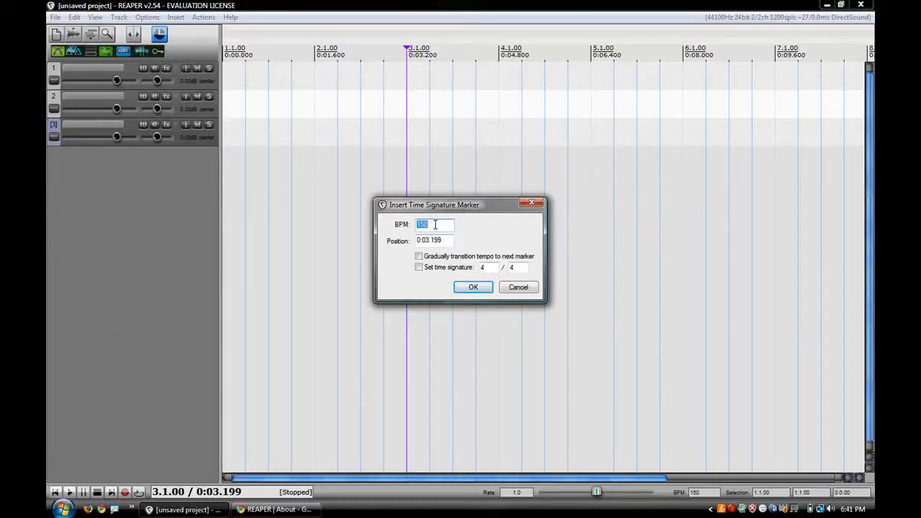
{"action": "type", "text": "20"}
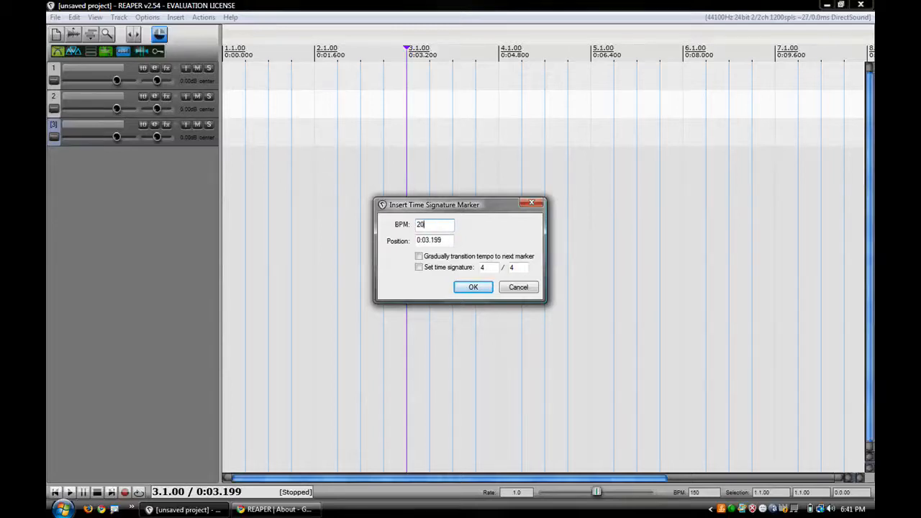
{"action": "left_click", "coordinate": [472, 287]}
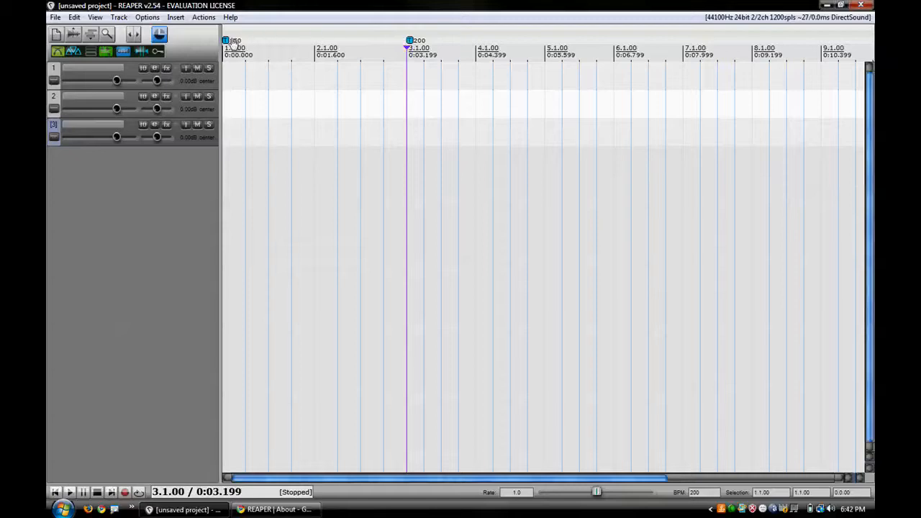
{"action": "mouse_move", "coordinate": [276, 62]}
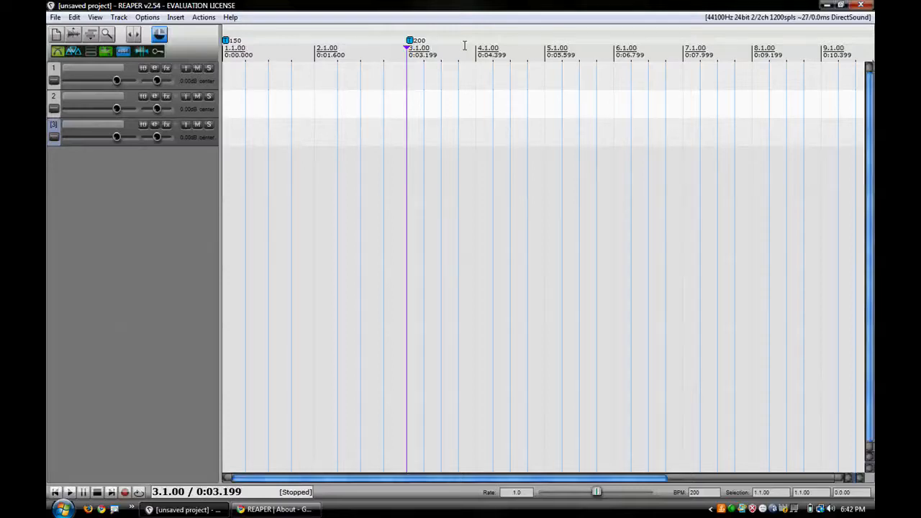
- Move the edit position to bar 7, about 8 seconds, and bring up Insert
{"action": "left_click", "coordinate": [684, 46]}
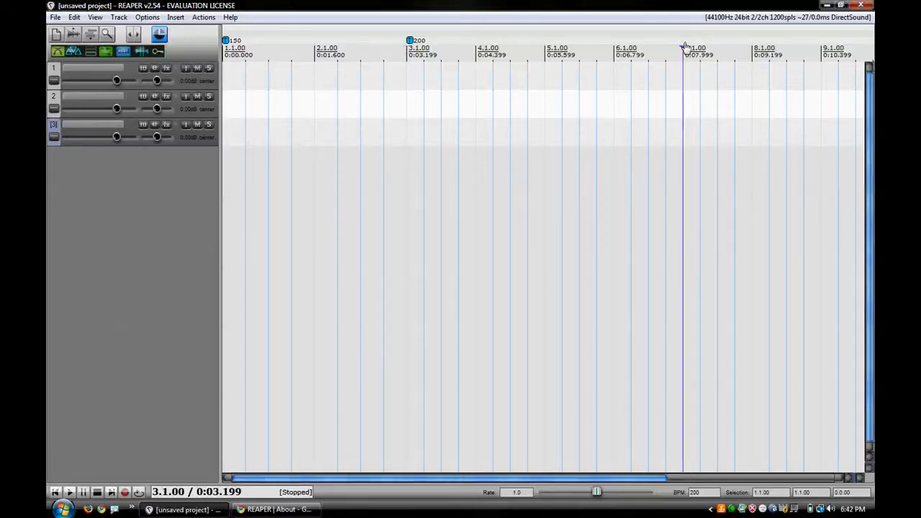
{"action": "left_click", "coordinate": [175, 17]}
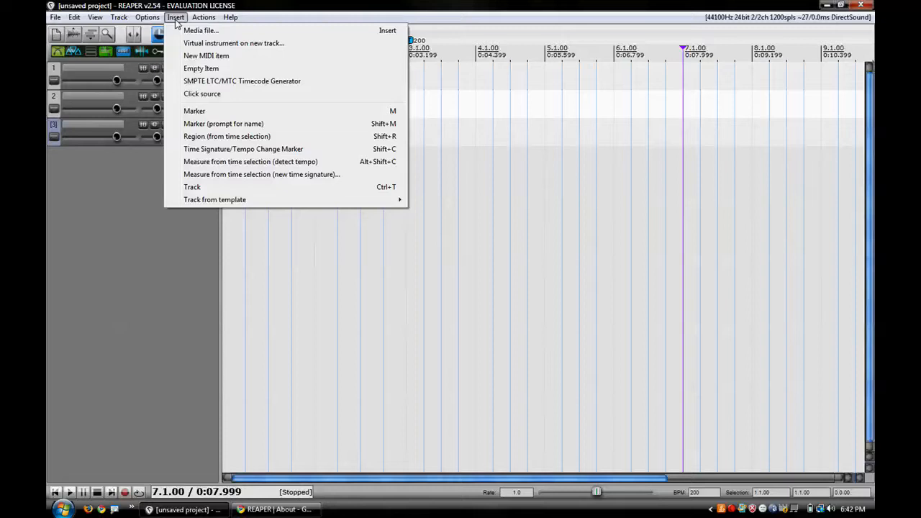
{"action": "mouse_move", "coordinate": [233, 148]}
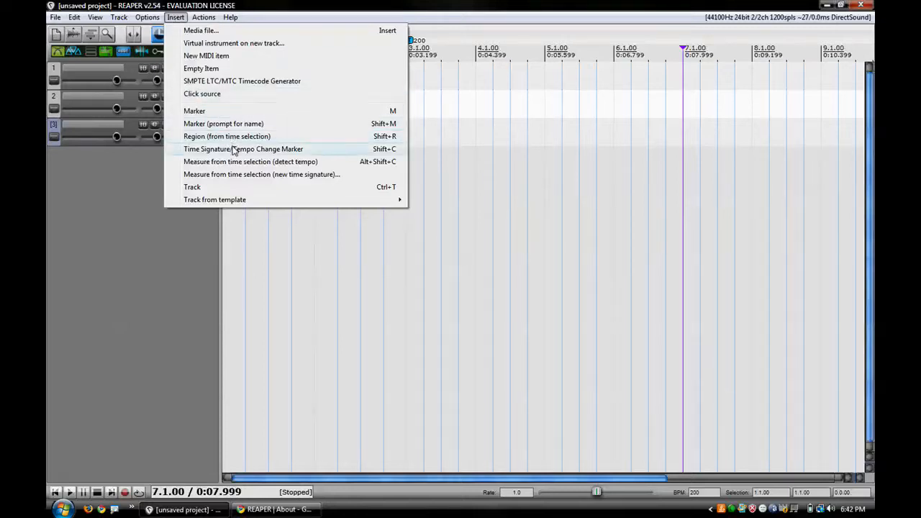
- Insert a 150 BPM tempo change marker at bar 7 and play the project from the start
{"action": "left_click", "coordinate": [243, 148]}
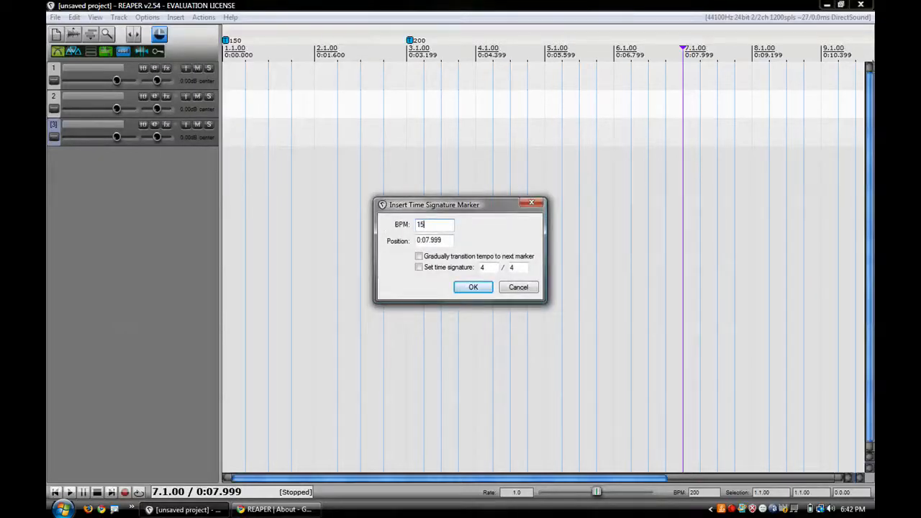
{"action": "left_click", "coordinate": [472, 288]}
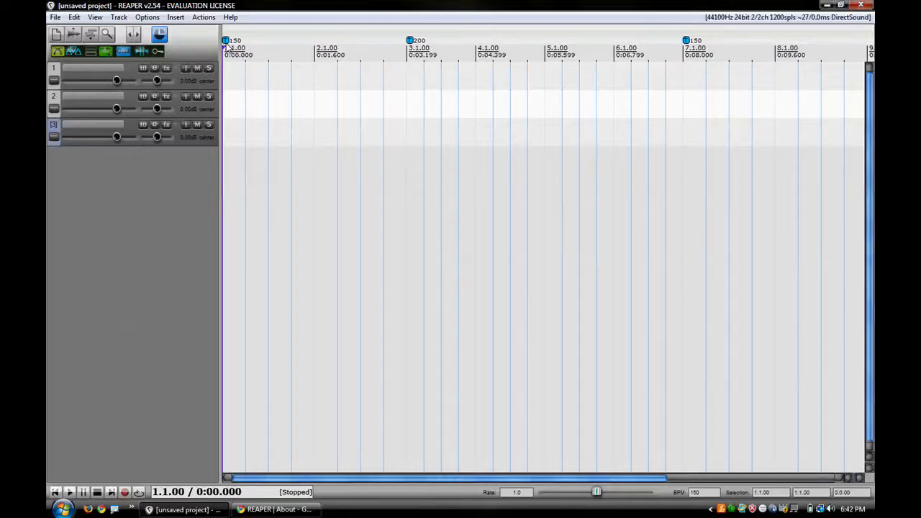
{"action": "left_click", "coordinate": [69, 492]}
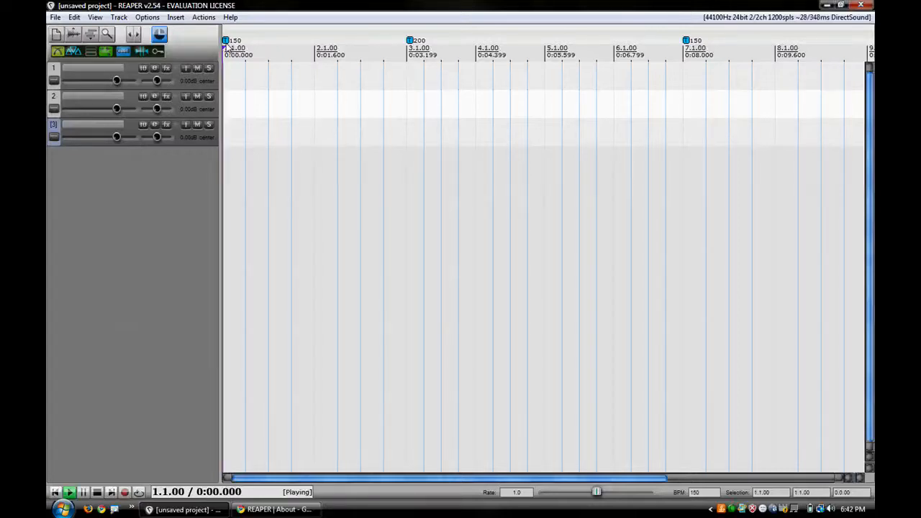